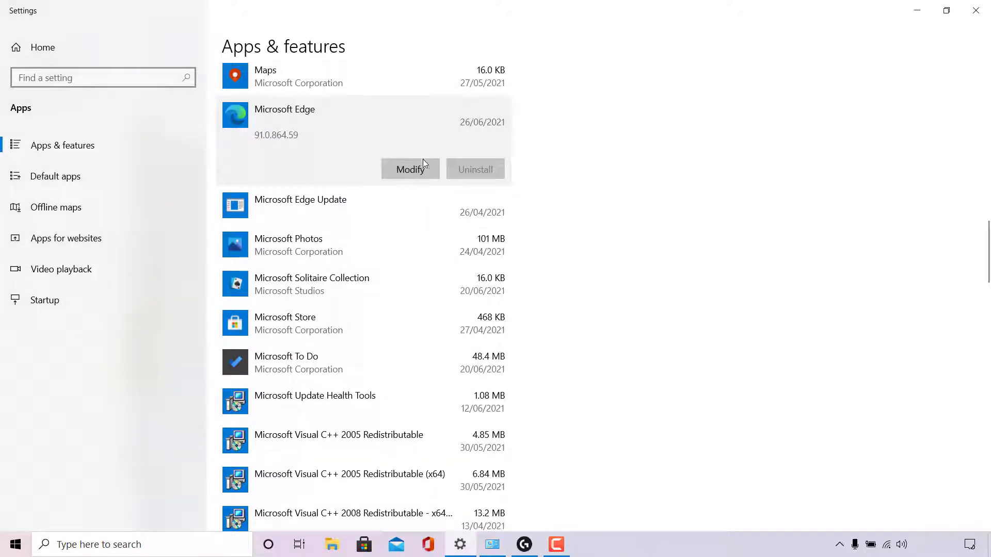
mouse_move(490, 178)
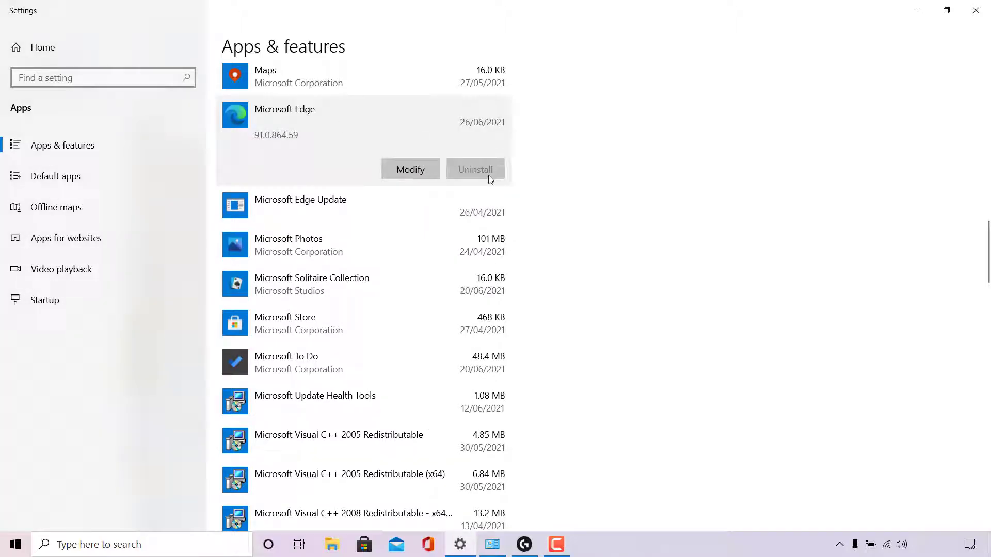
mouse_move(399, 145)
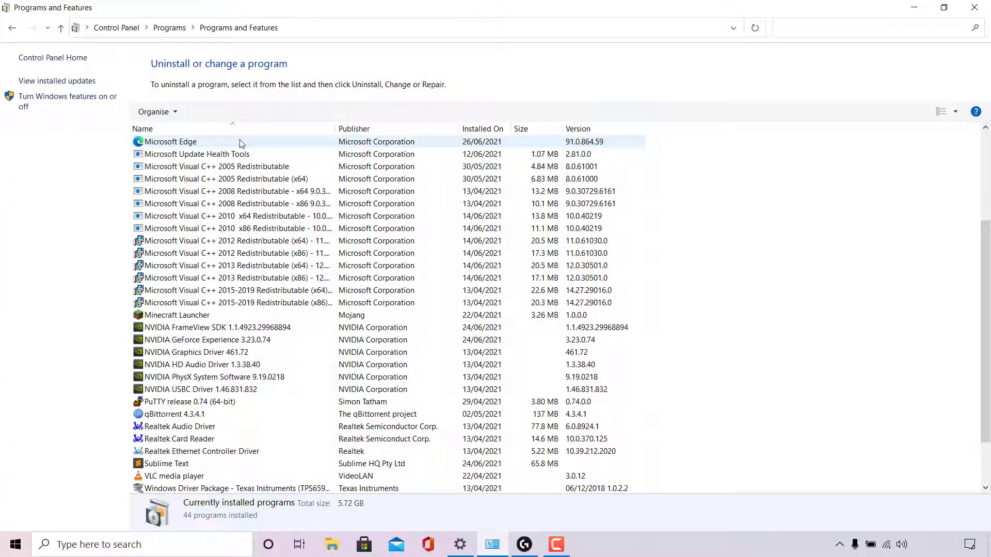
Step: Look for an uninstall option on Microsoft Edge in the installed programs list
left_click(171, 141)
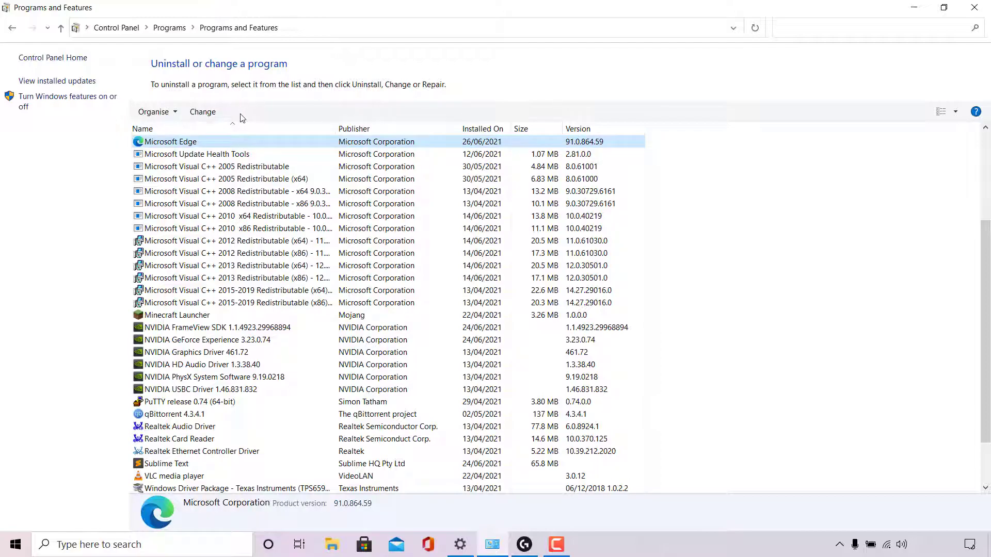
mouse_move(202, 112)
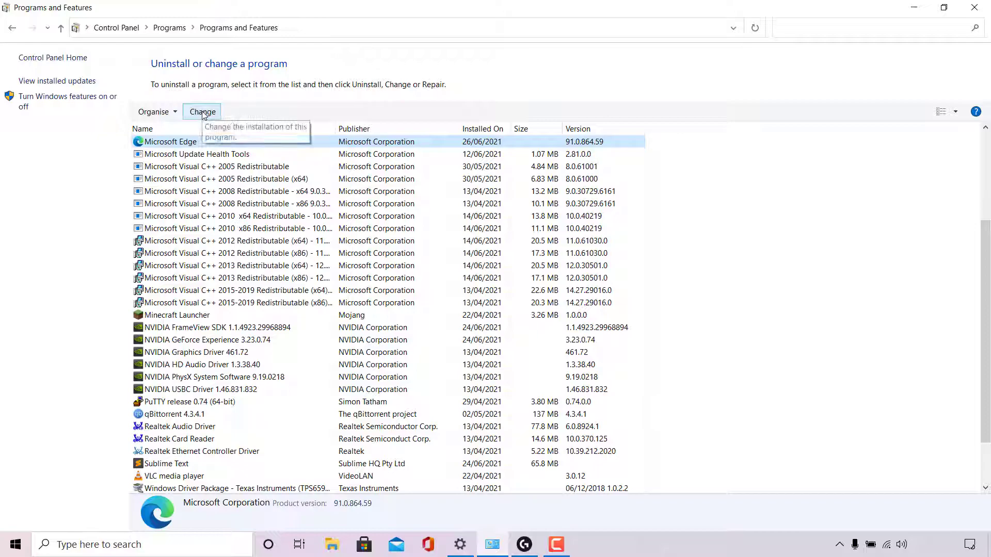
right_click(170, 141)
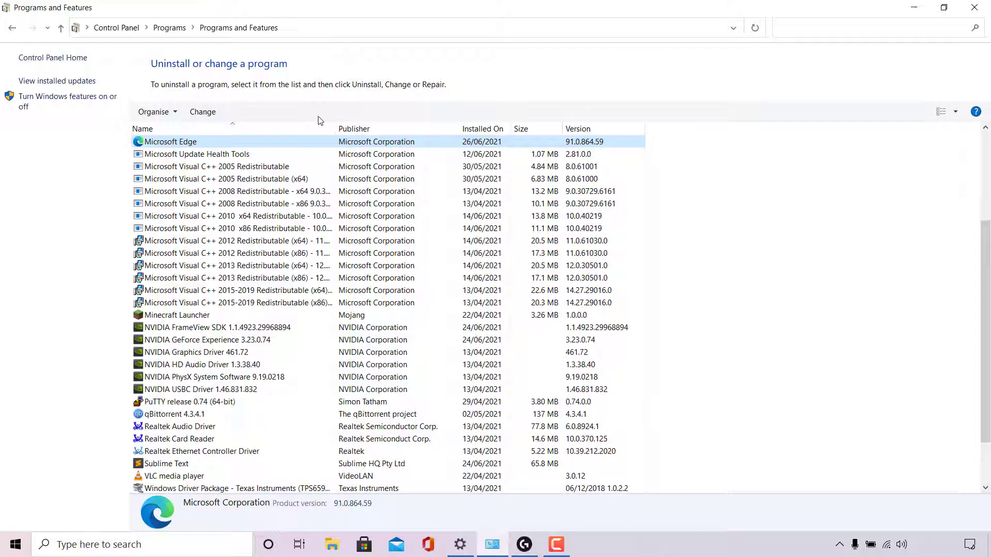
mouse_move(146, 536)
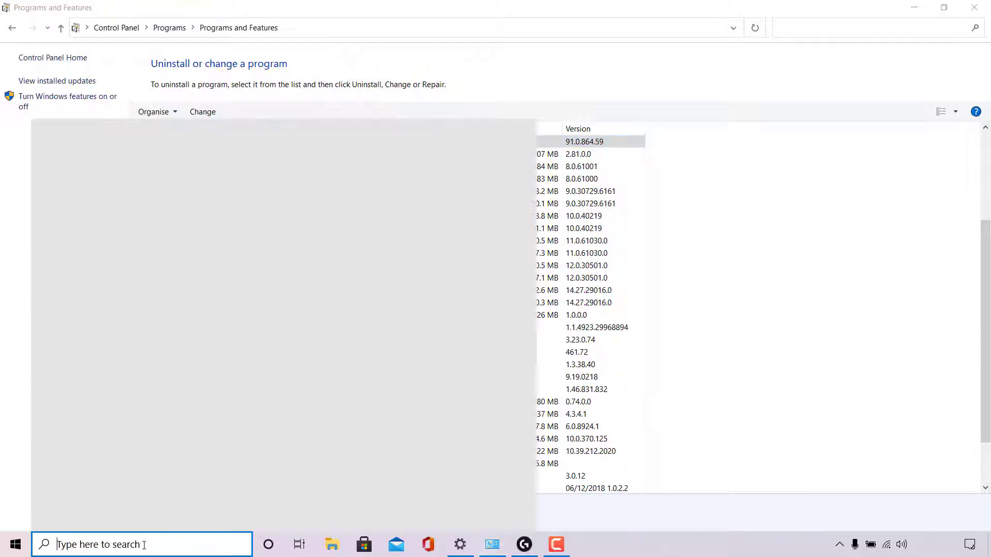
Step: Search Start for 'edge' and open the file location of the Microsoft Edge result
left_click(143, 544)
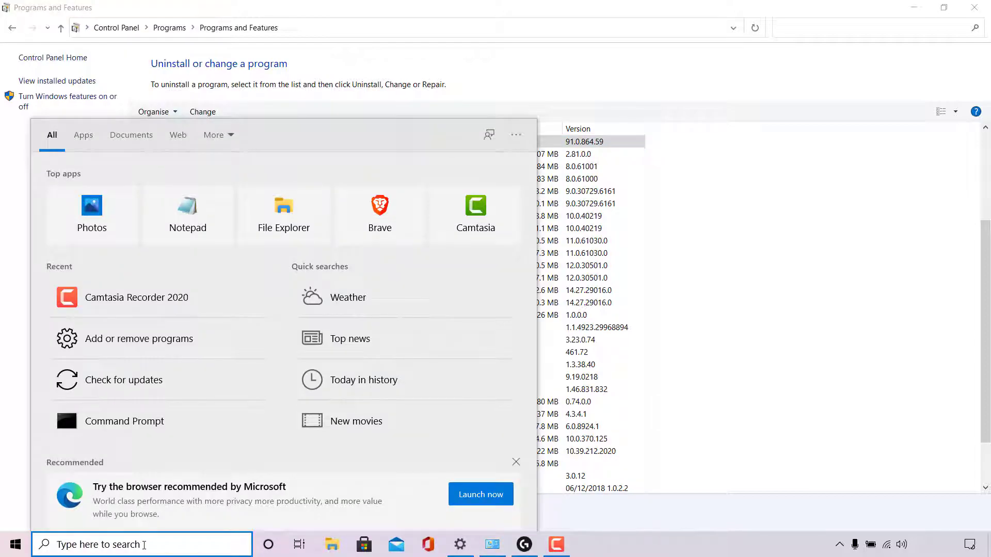
type("edge")
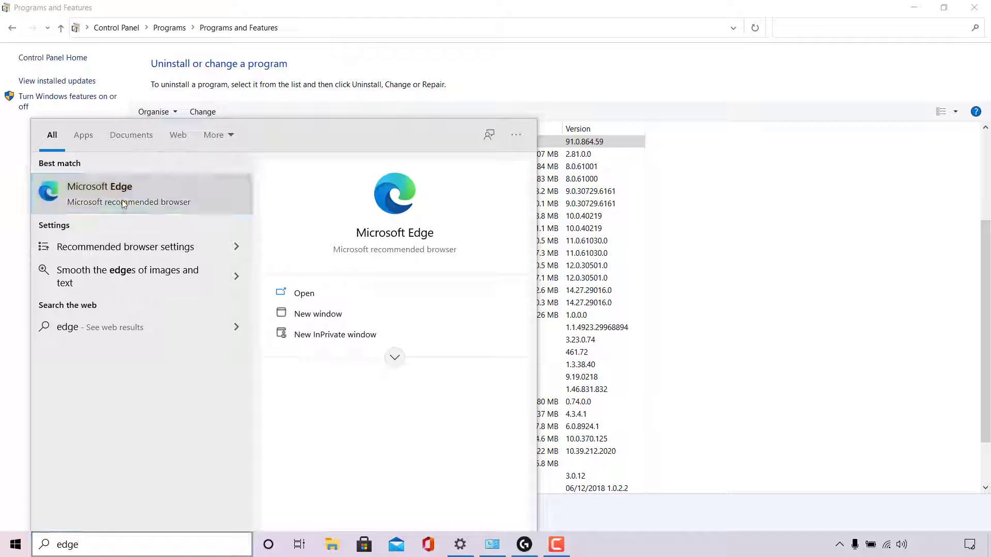
right_click(99, 194)
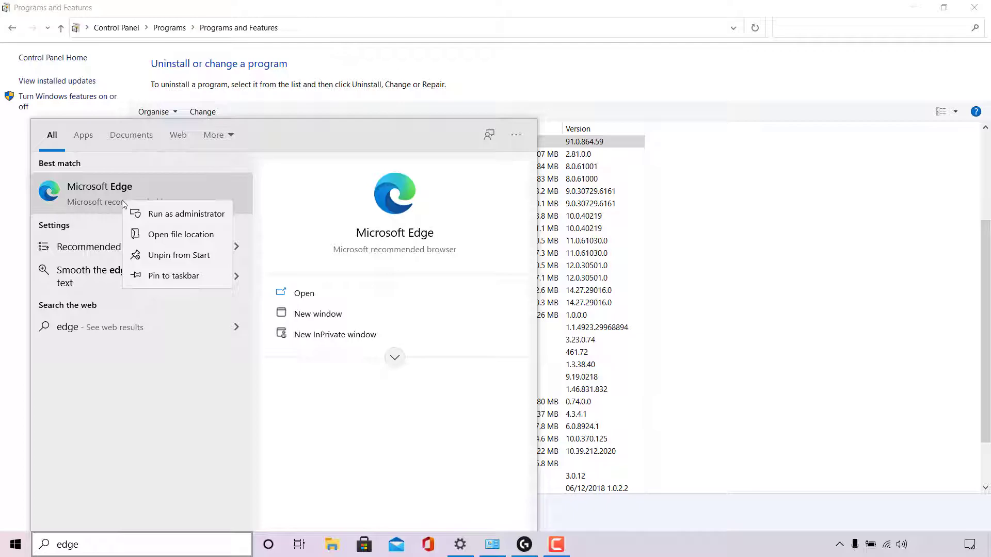
mouse_move(184, 234)
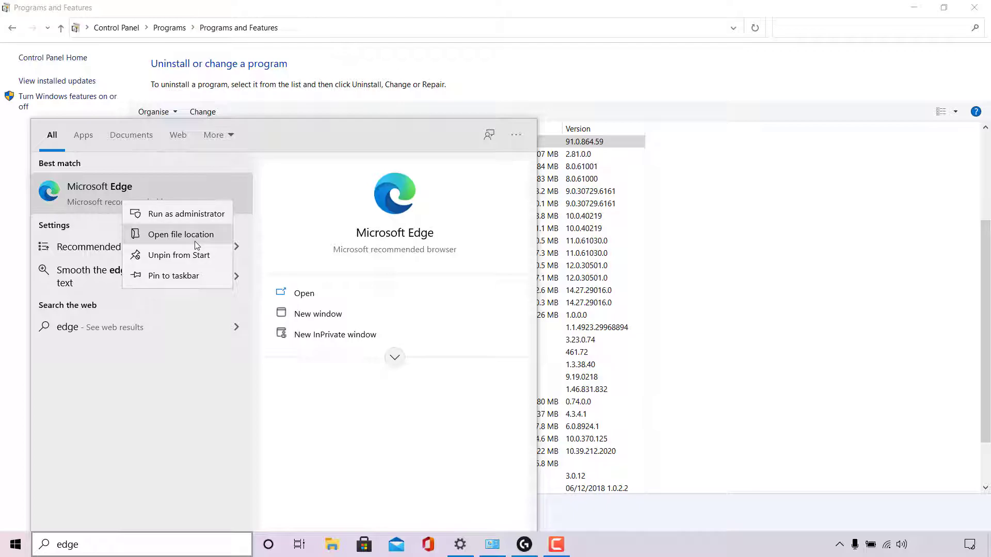
left_click(184, 234)
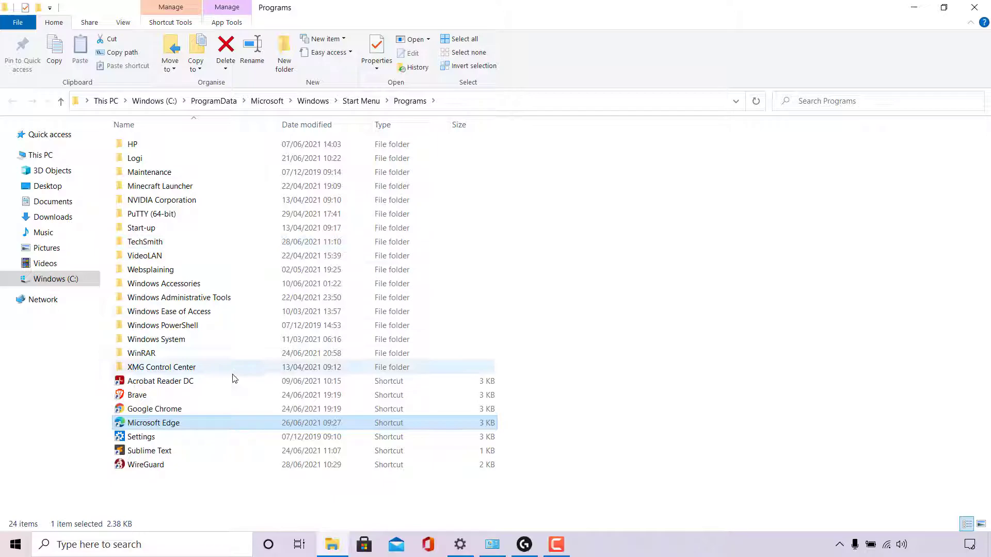
Step: Open the file location of the Microsoft Edge shortcut to reach its install folder
right_click(154, 424)
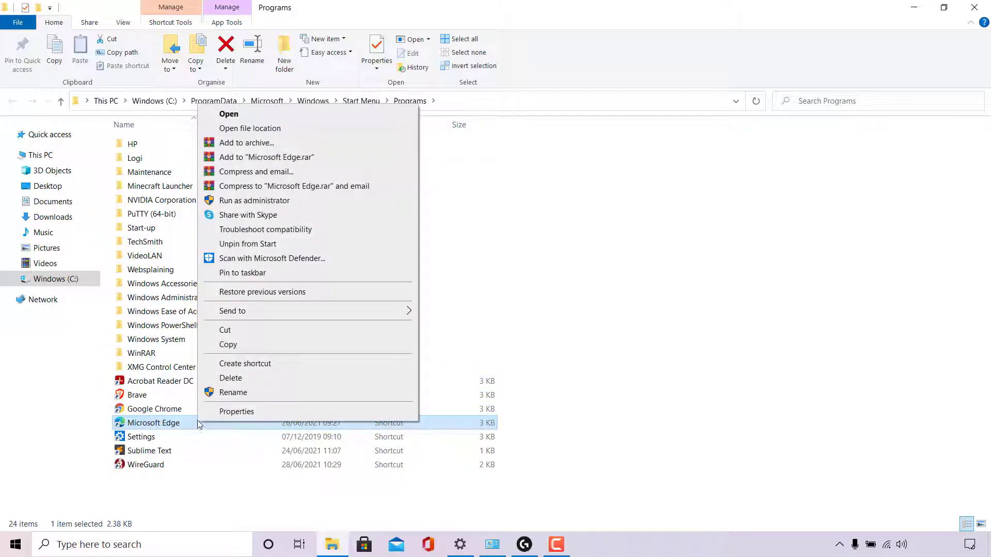
mouse_move(275, 137)
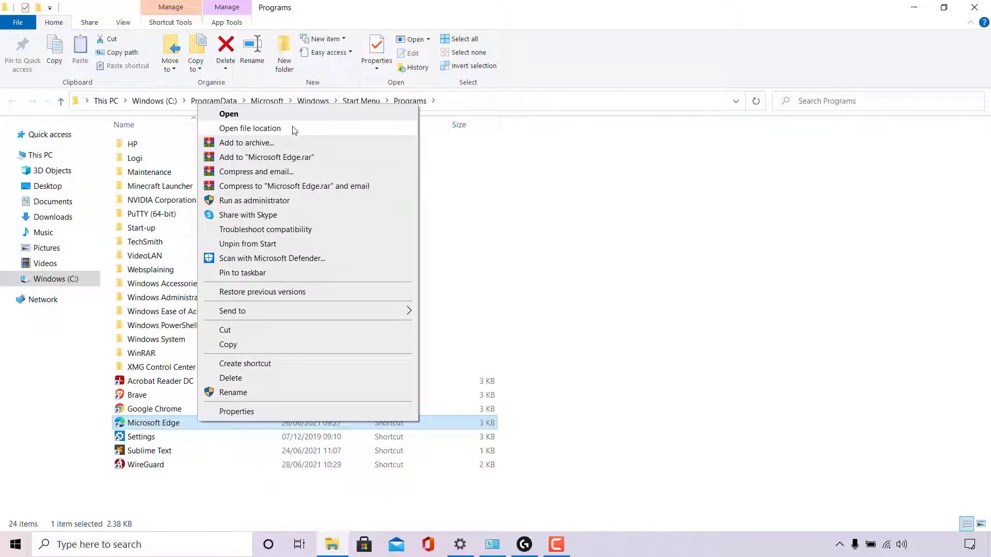
left_click(249, 128)
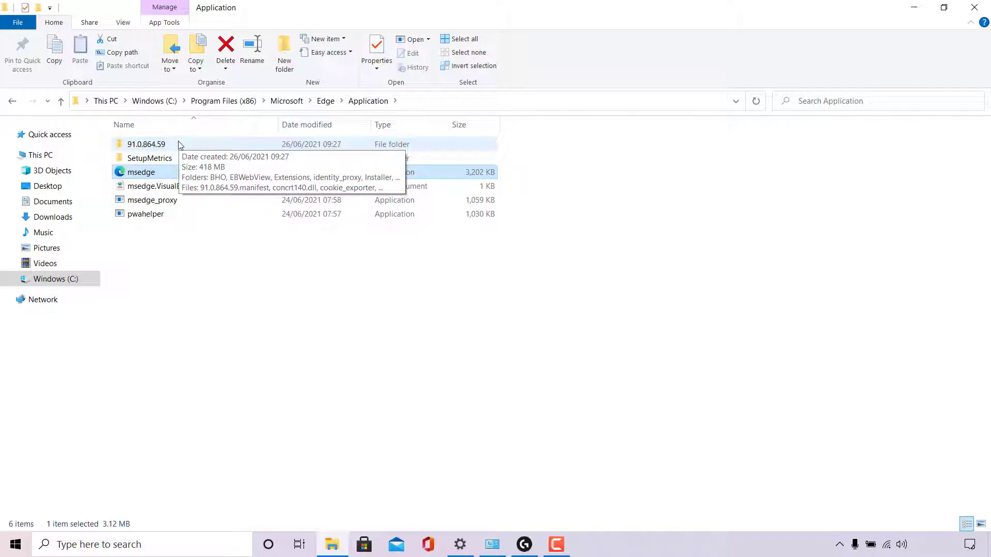
Step: Navigate into the 91.0.864.59 folder and its Installer folder, selecting the address bar path
double_click(146, 145)
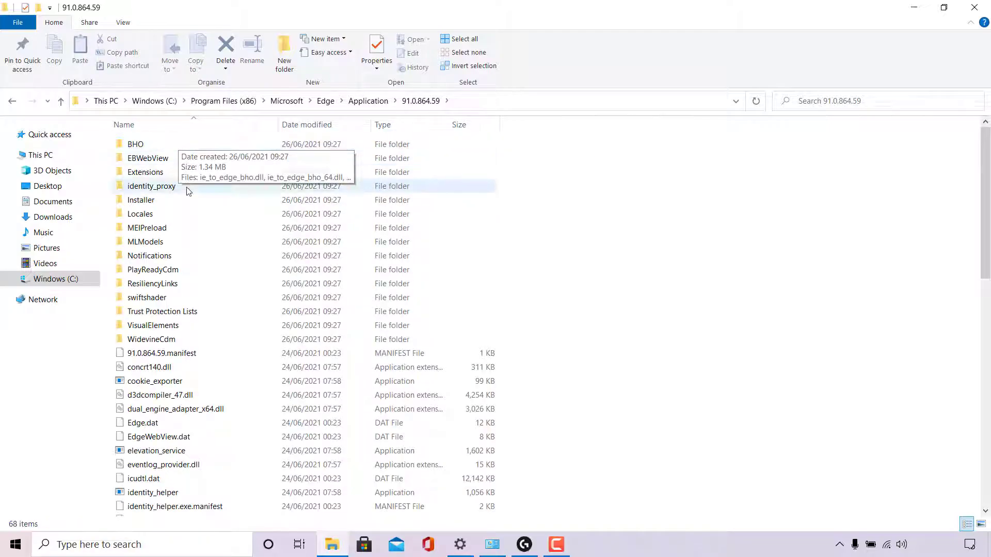
double_click(141, 199)
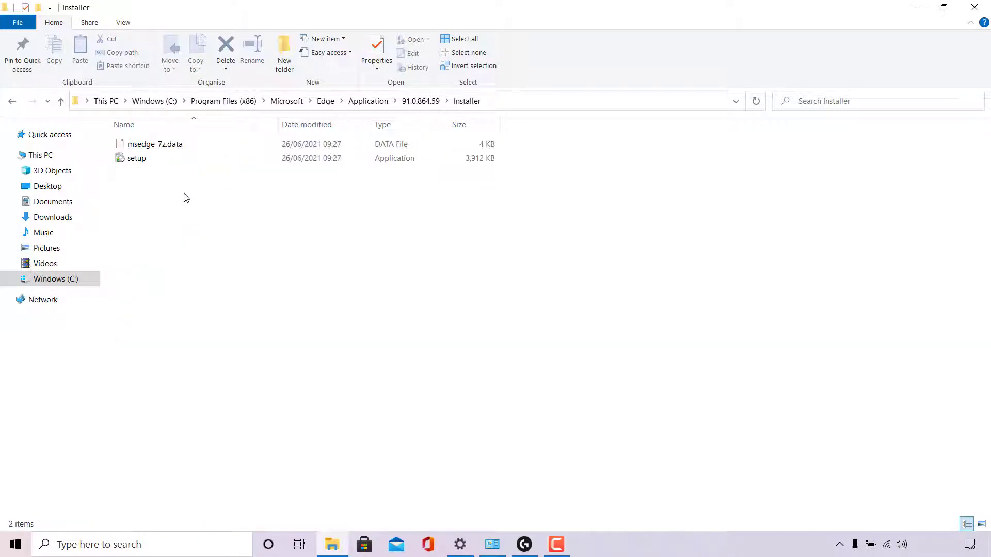
left_click(156, 145)
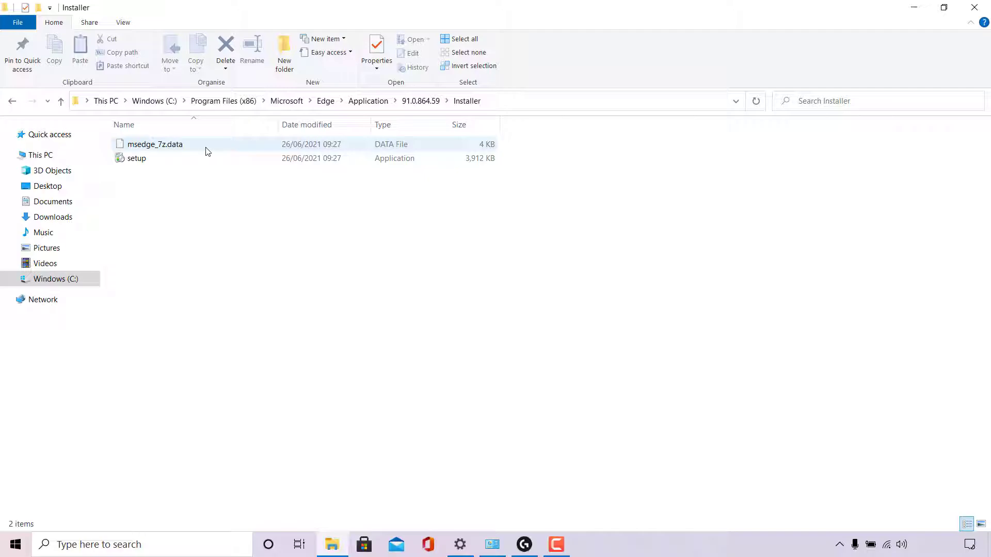
mouse_move(155, 144)
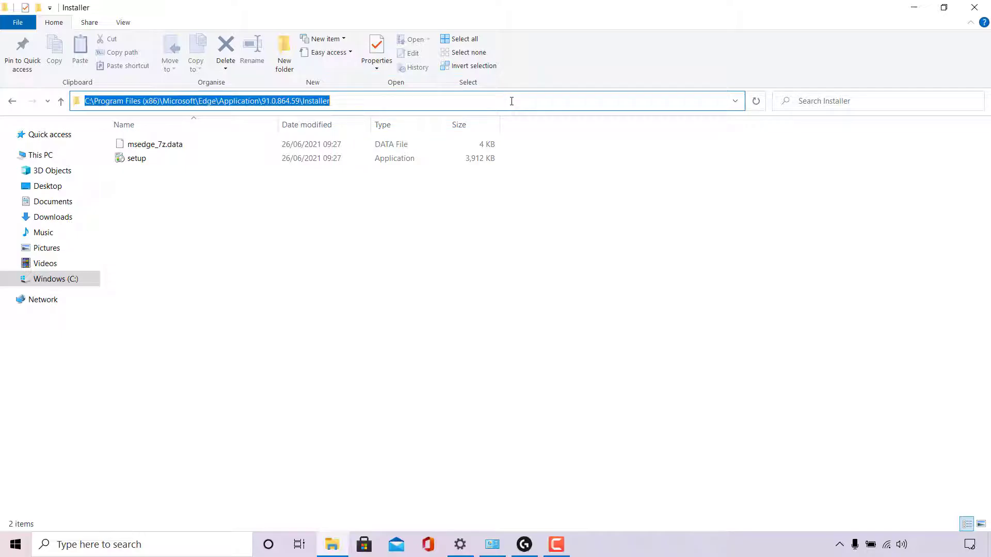
Step: Launch Command Prompt in the Installer folder via cmd in the address bar
type("cmd")
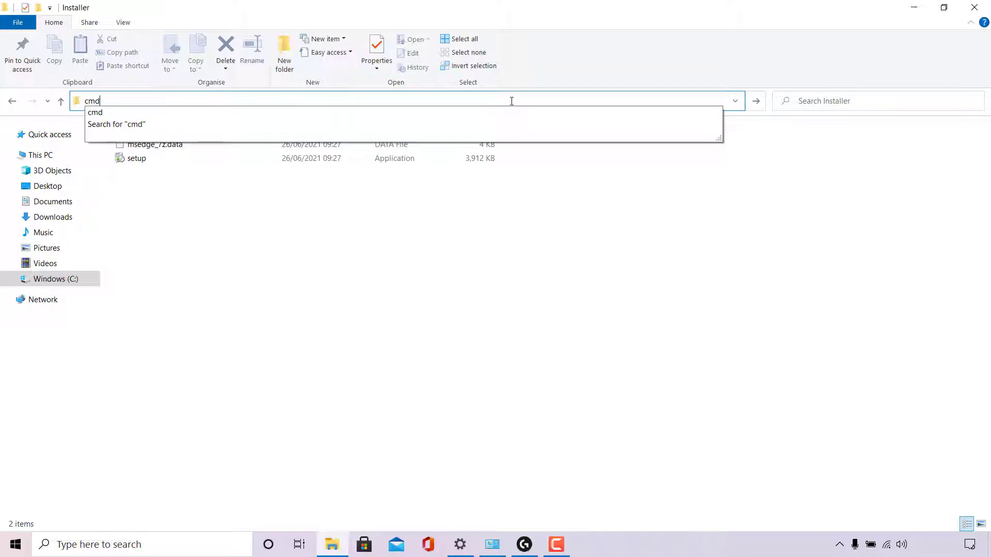
key("enter")
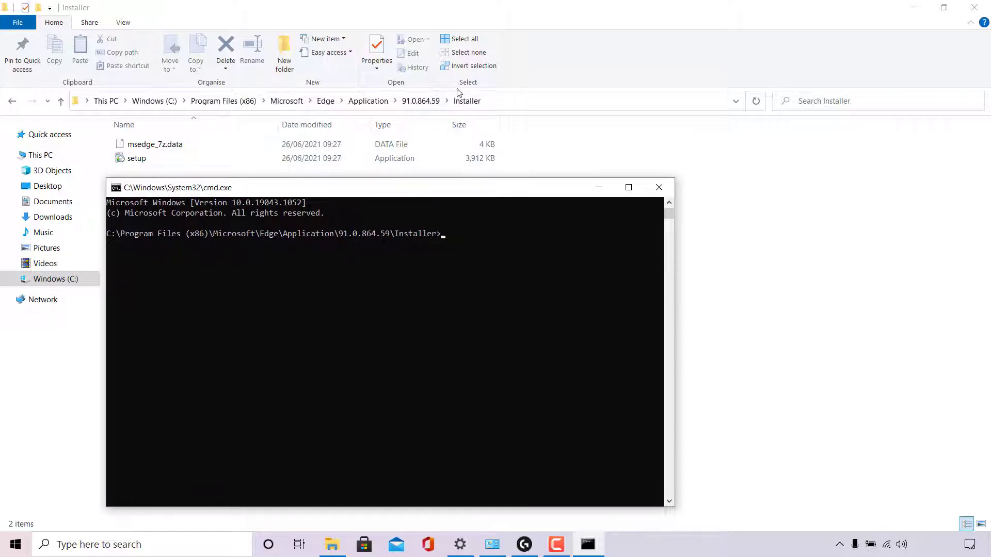
mouse_move(501, 122)
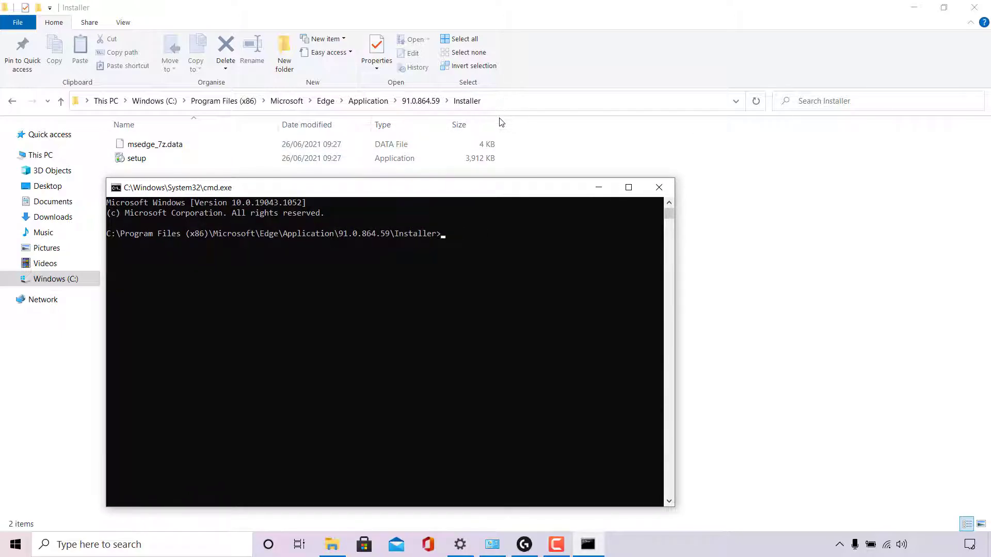
mouse_move(492, 229)
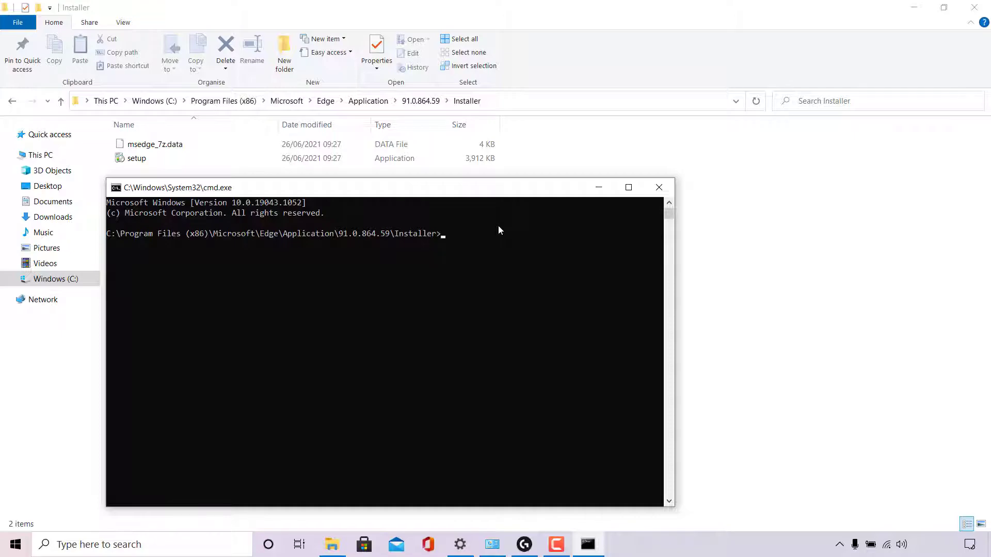
Step: Run setup --uninstall --force-uninstall --system-level at the prompt
type("setup")
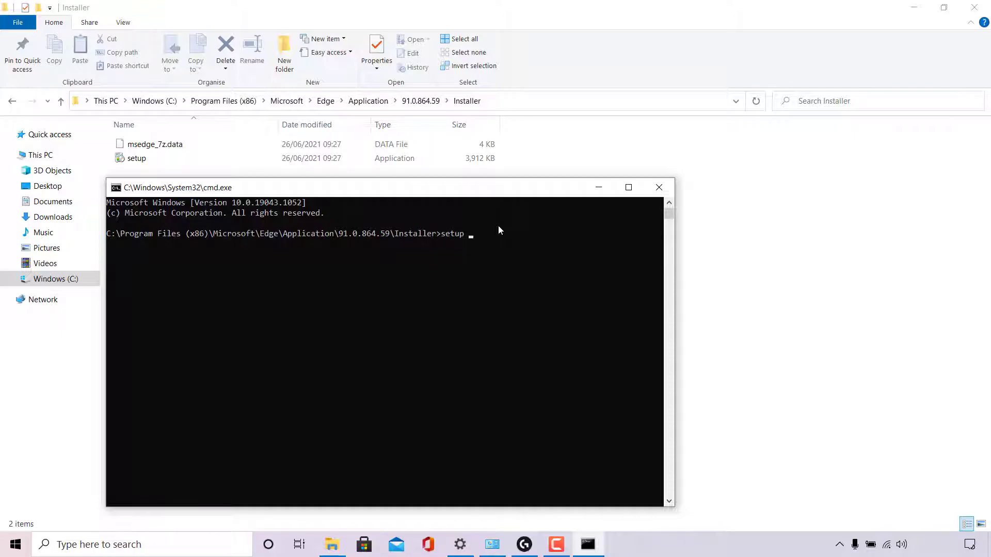
type("--uninstall")
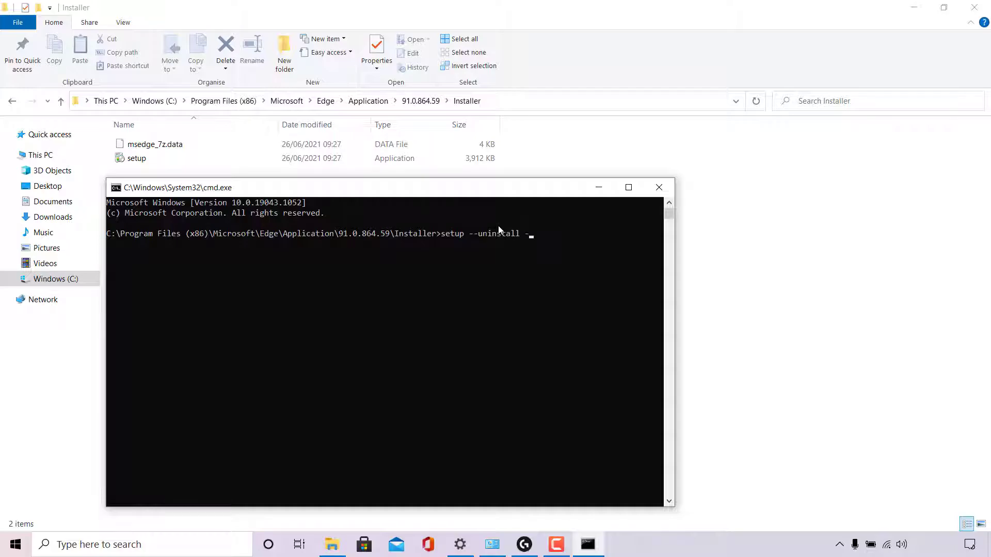
type("--force-")
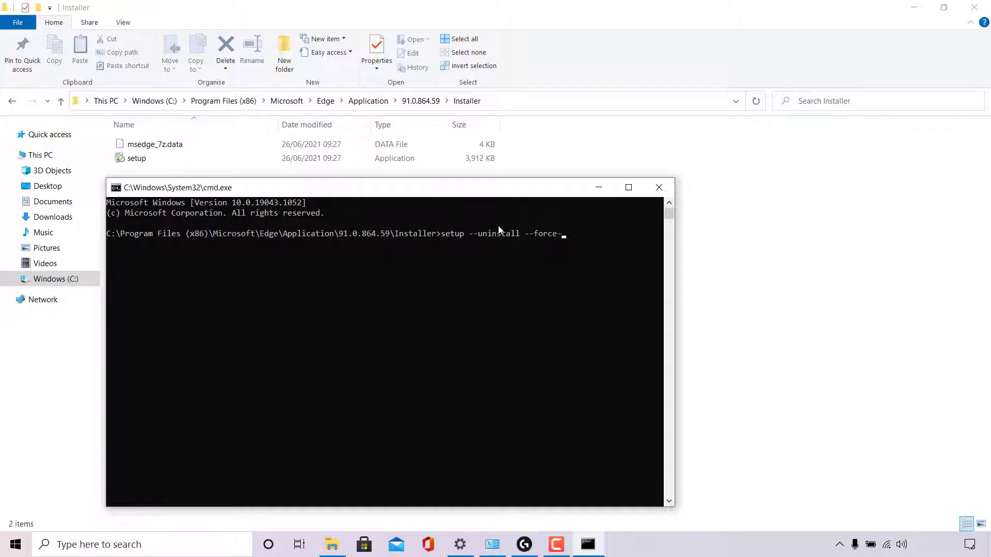
type("uninstall")
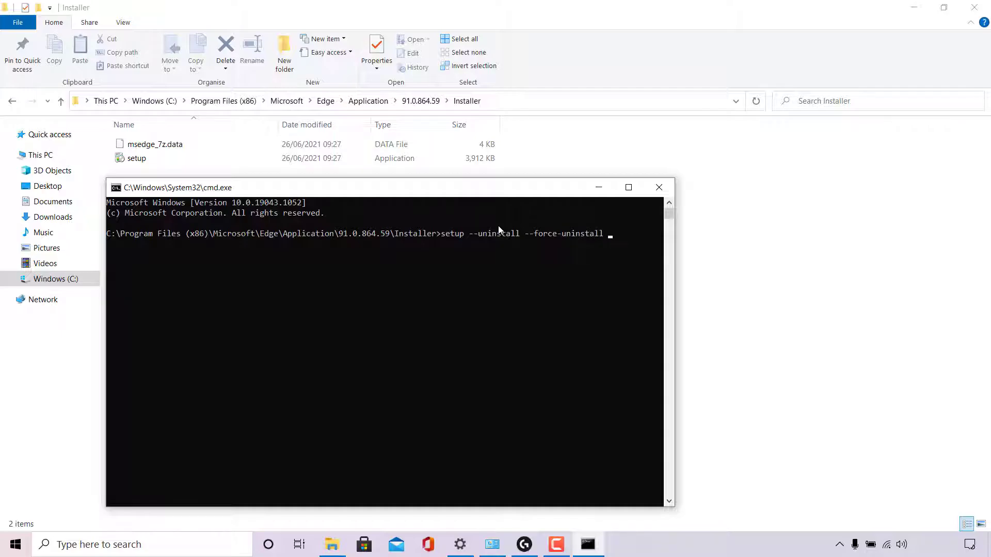
type("--system-lev")
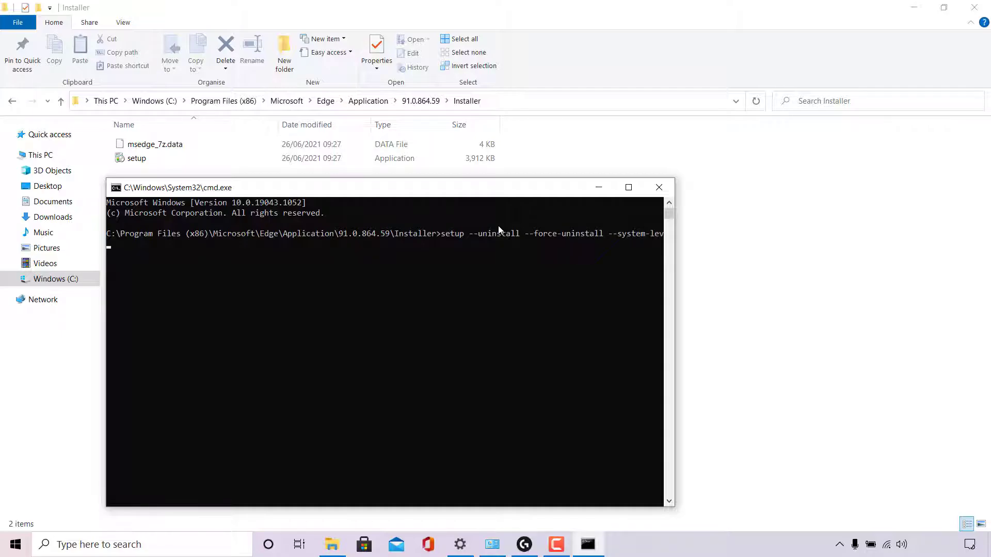
left_click(628, 187)
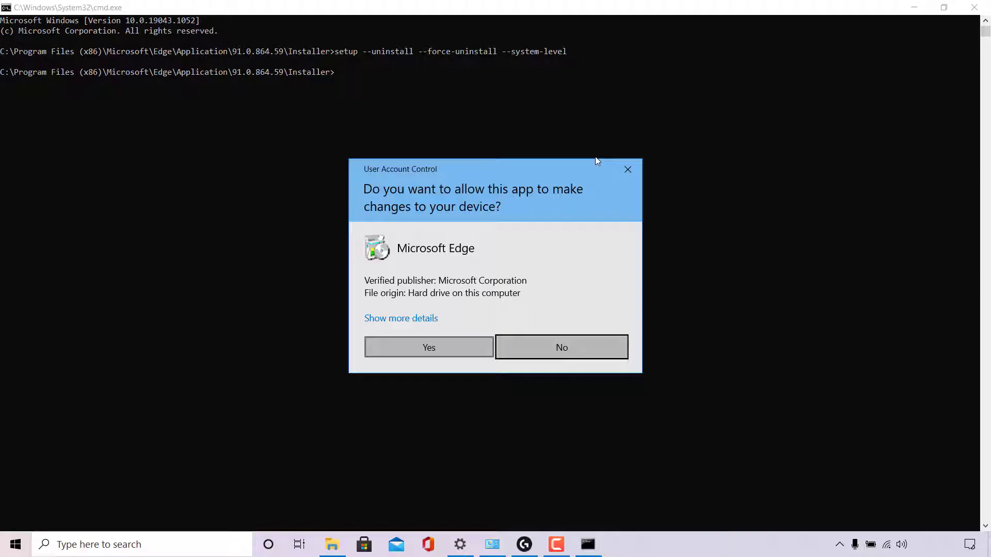
Step: Allow the Edge uninstaller to make changes at the User Account Control prompt
left_click(428, 346)
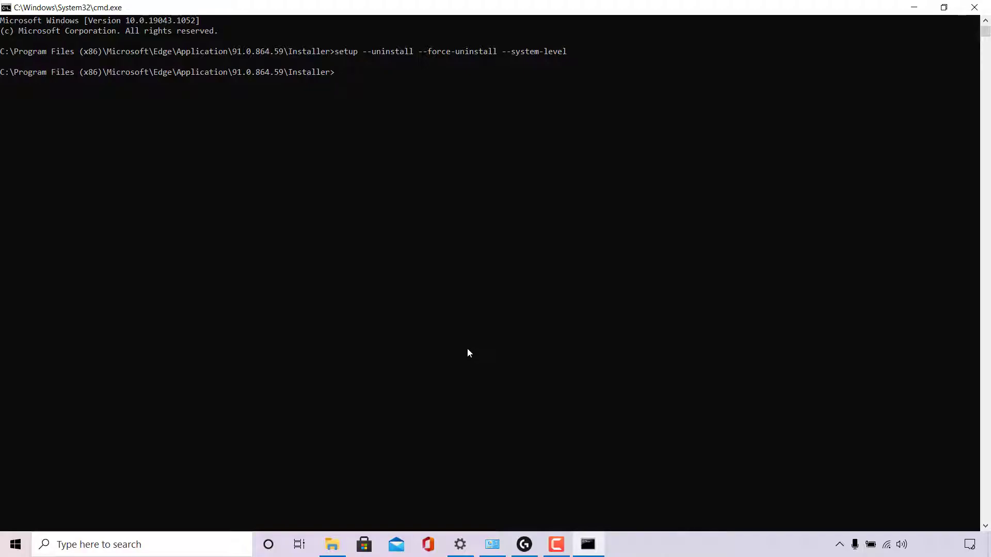
mouse_move(707, 207)
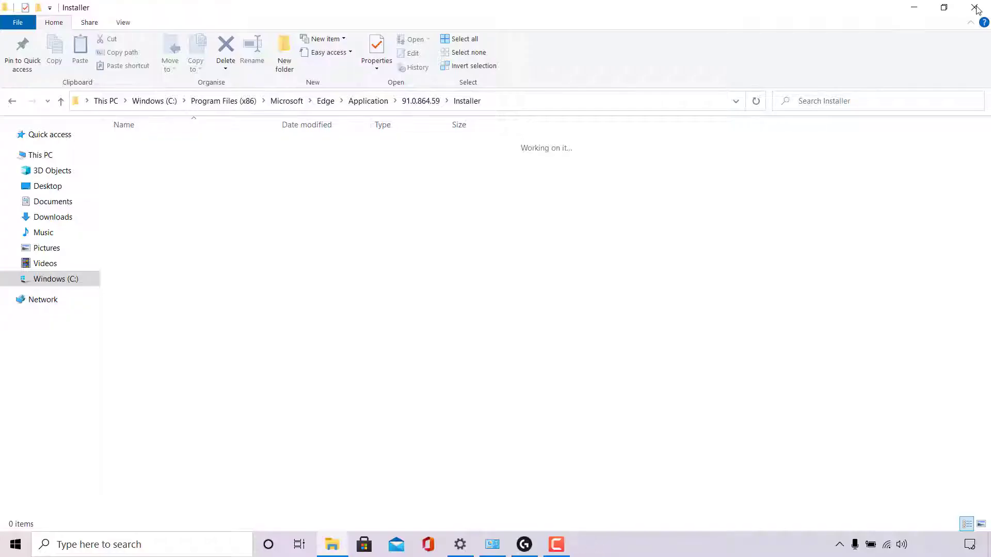
mouse_move(976, 9)
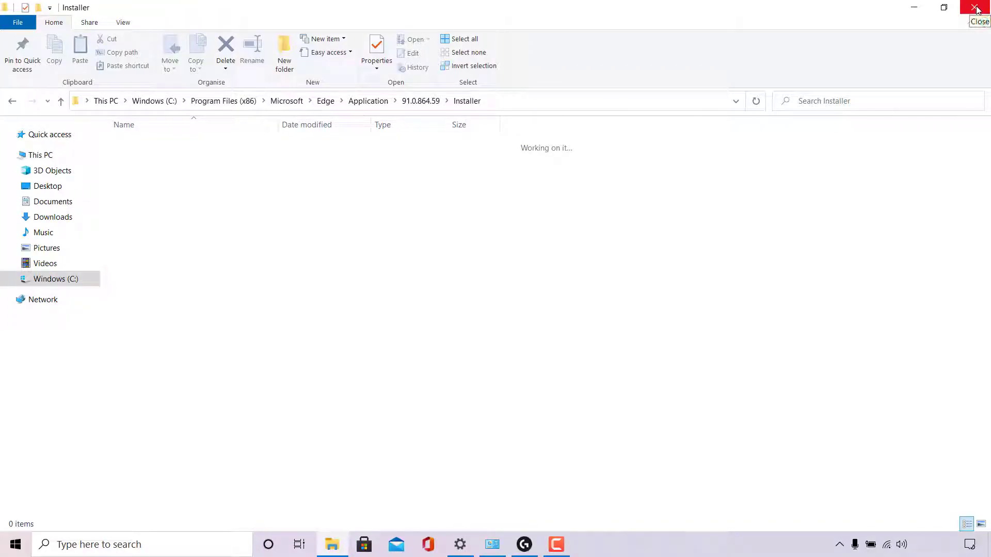
mouse_move(524, 226)
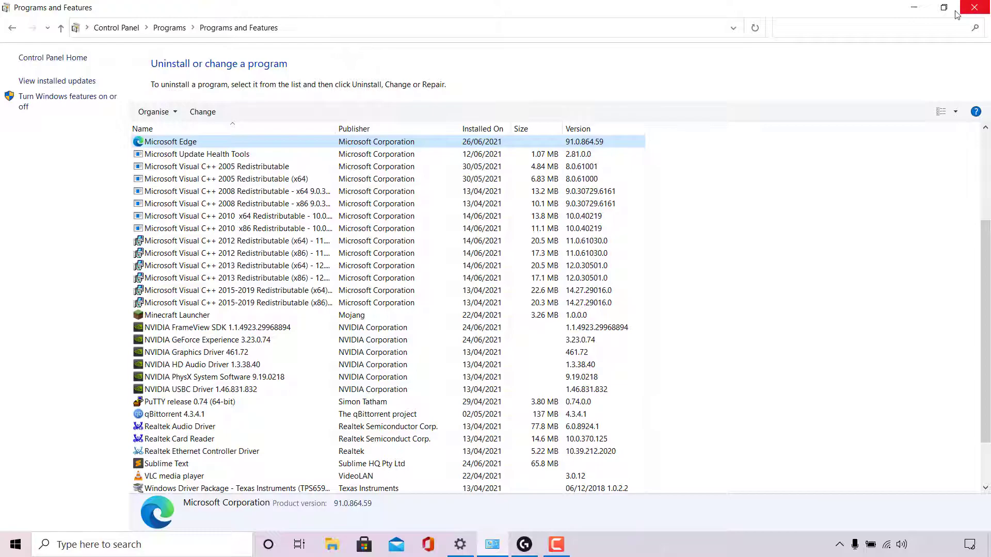
mouse_move(554, 114)
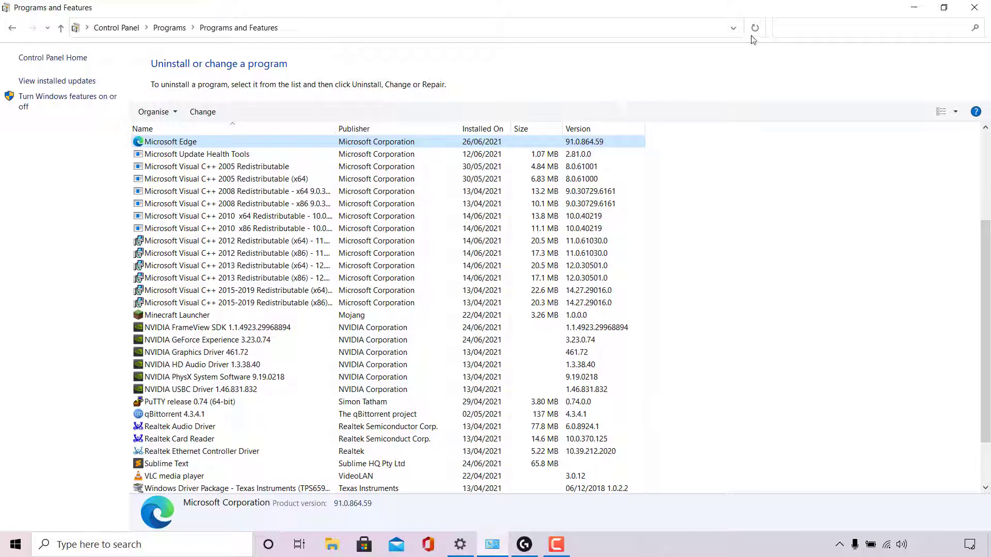
Step: Refresh Programs and Features to confirm Edge is gone, then search Start for 'edge'
left_click(753, 27)
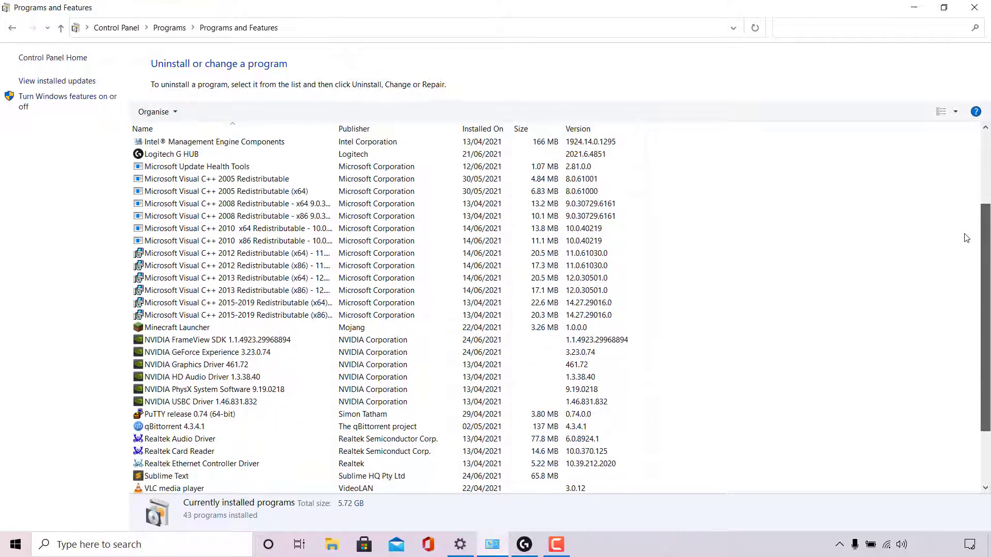
left_click(235, 228)
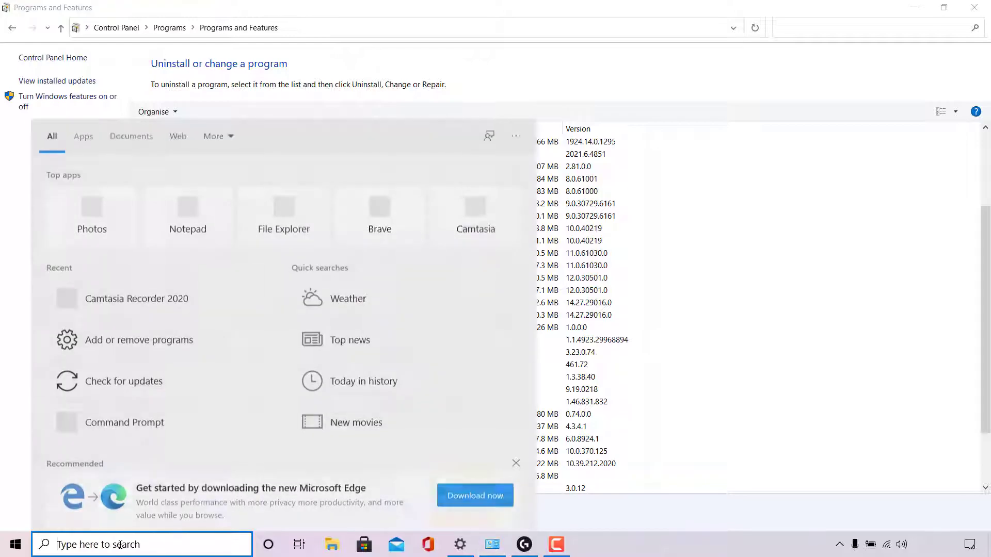
type("edge")
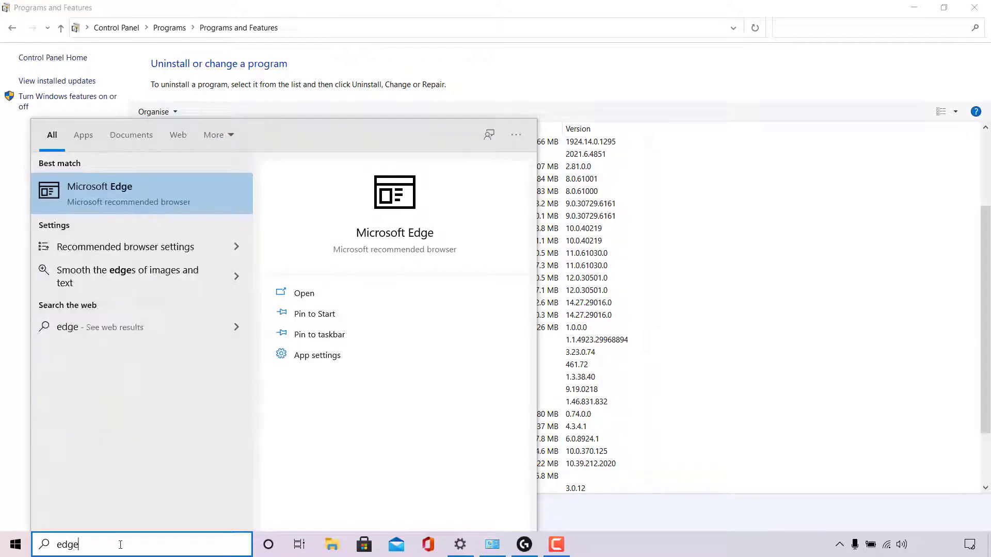